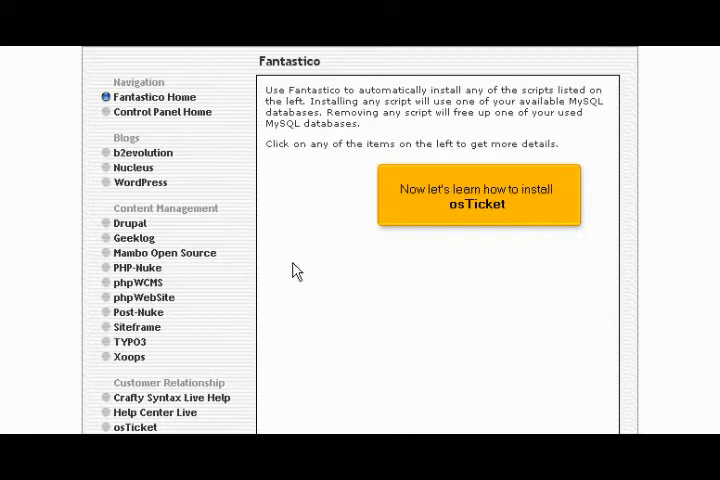
Select osTicket under Customer Relationship to view its overview page
{"action": "scroll", "scroll_direction": "down", "scroll_amount": 3}
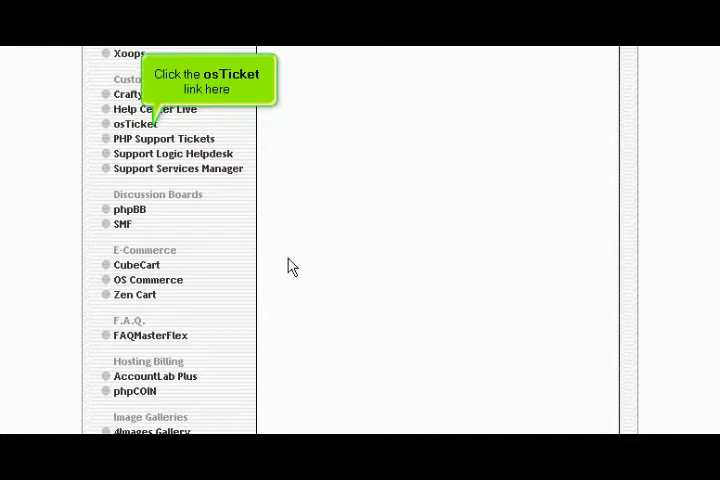
{"action": "left_click", "coordinate": [132, 122]}
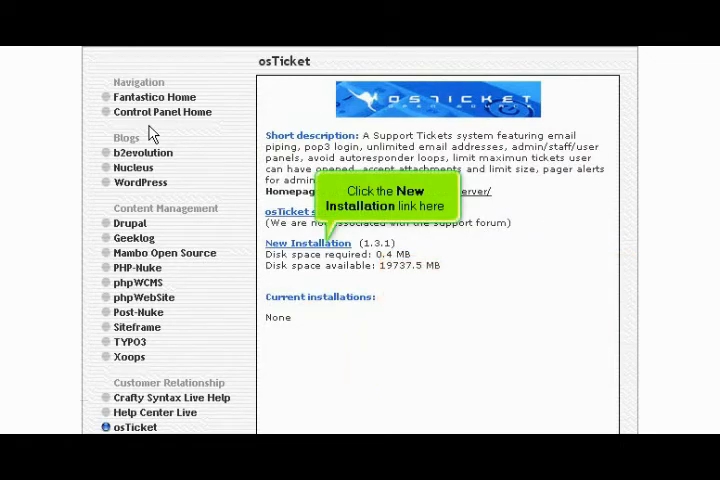
{"action": "mouse_move", "coordinate": [272, 224]}
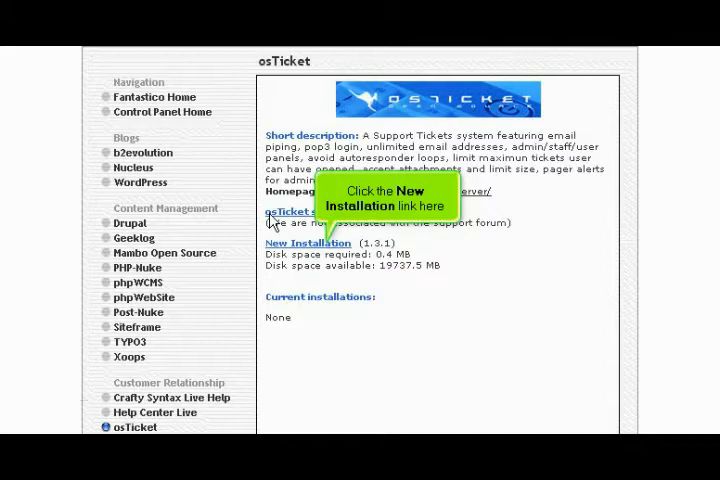
{"action": "left_click", "coordinate": [308, 244]}
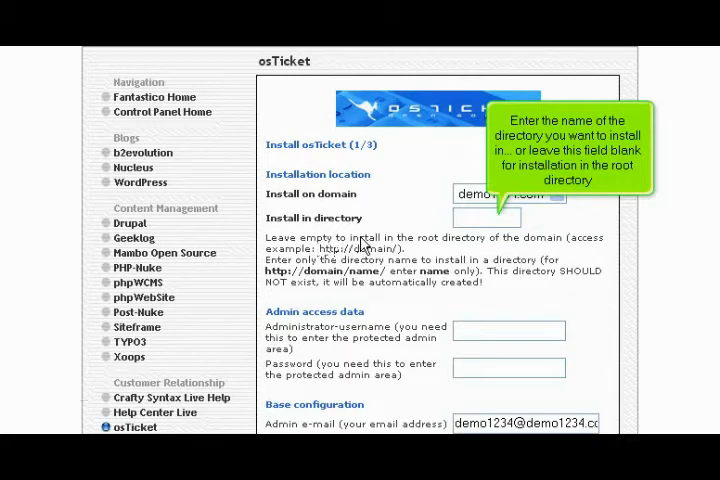
{"action": "type", "text": "support"}
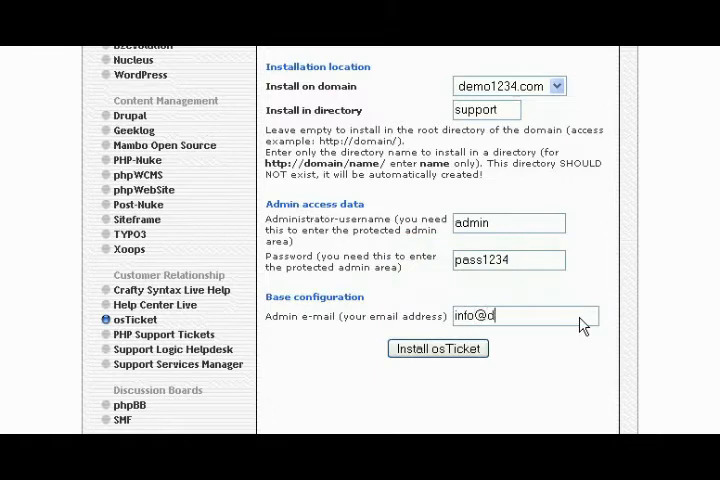
{"action": "type", "text": "emo1234.com"}
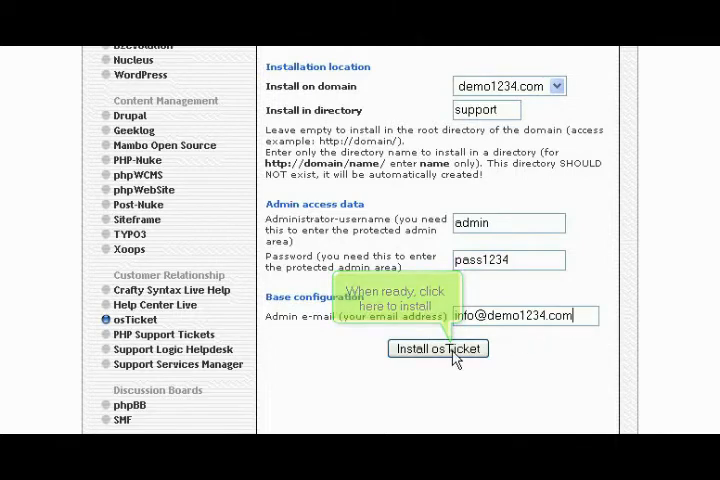
Install osTicket and finish, reaching the Support Center login page
{"action": "left_click", "coordinate": [436, 348]}
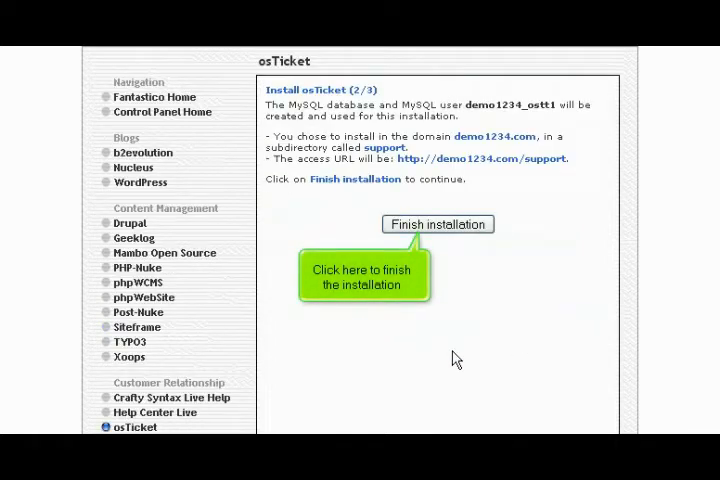
{"action": "left_click", "coordinate": [438, 224]}
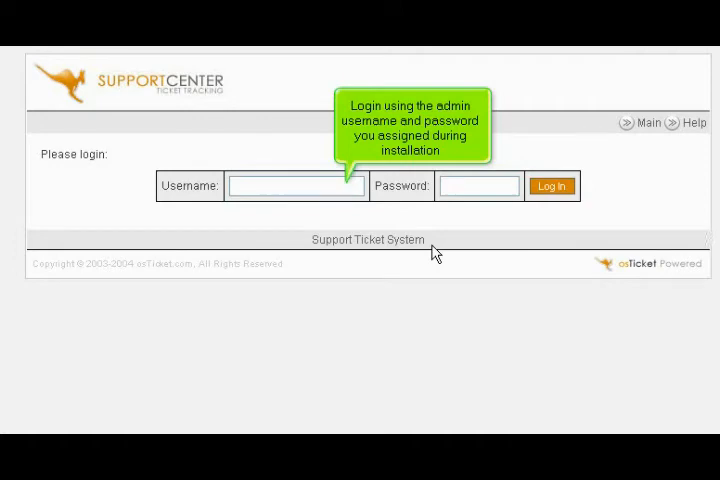
{"action": "mouse_move", "coordinate": [378, 222]}
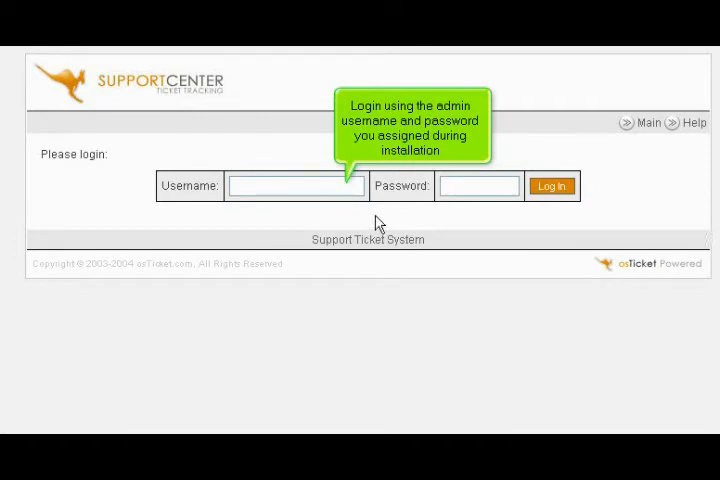
Log in to the Support Center as 'admin' with the install password
{"action": "type", "text": "admin"}
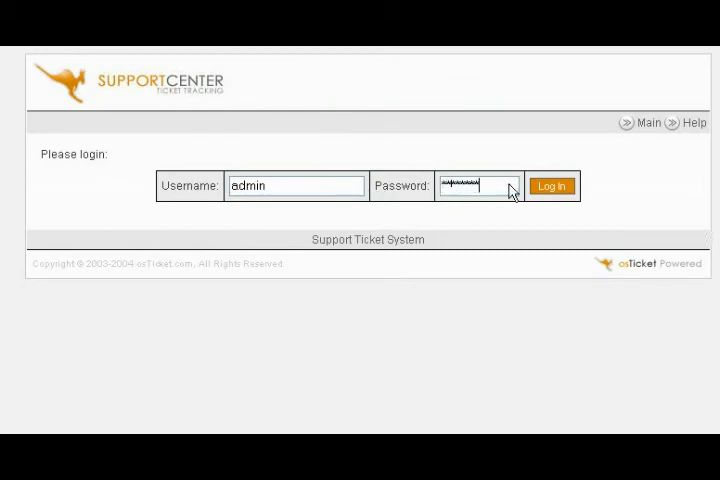
{"action": "left_click", "coordinate": [552, 186]}
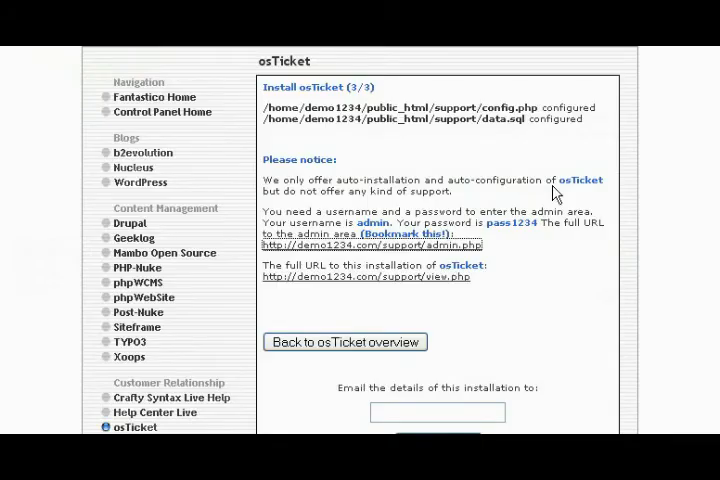
{"action": "mouse_move", "coordinate": [336, 350]}
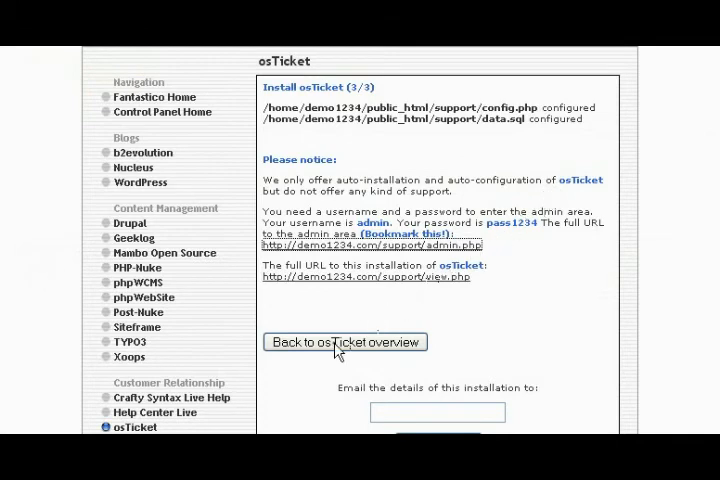
Go back to the osTicket overview, now listing /support (1.3.1)
{"action": "left_click", "coordinate": [344, 342]}
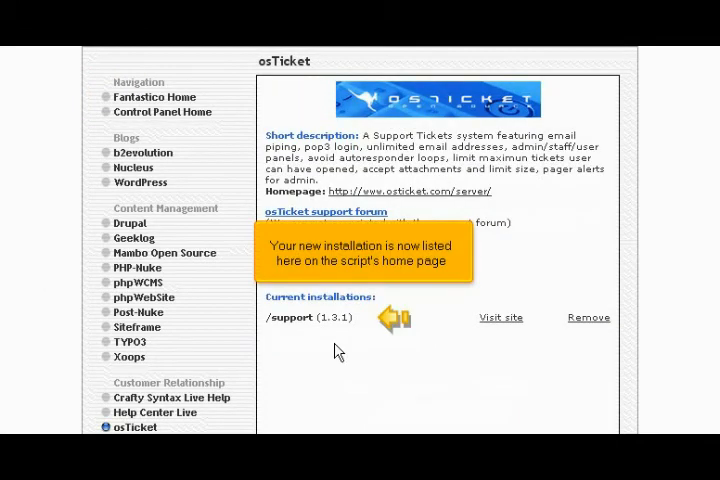